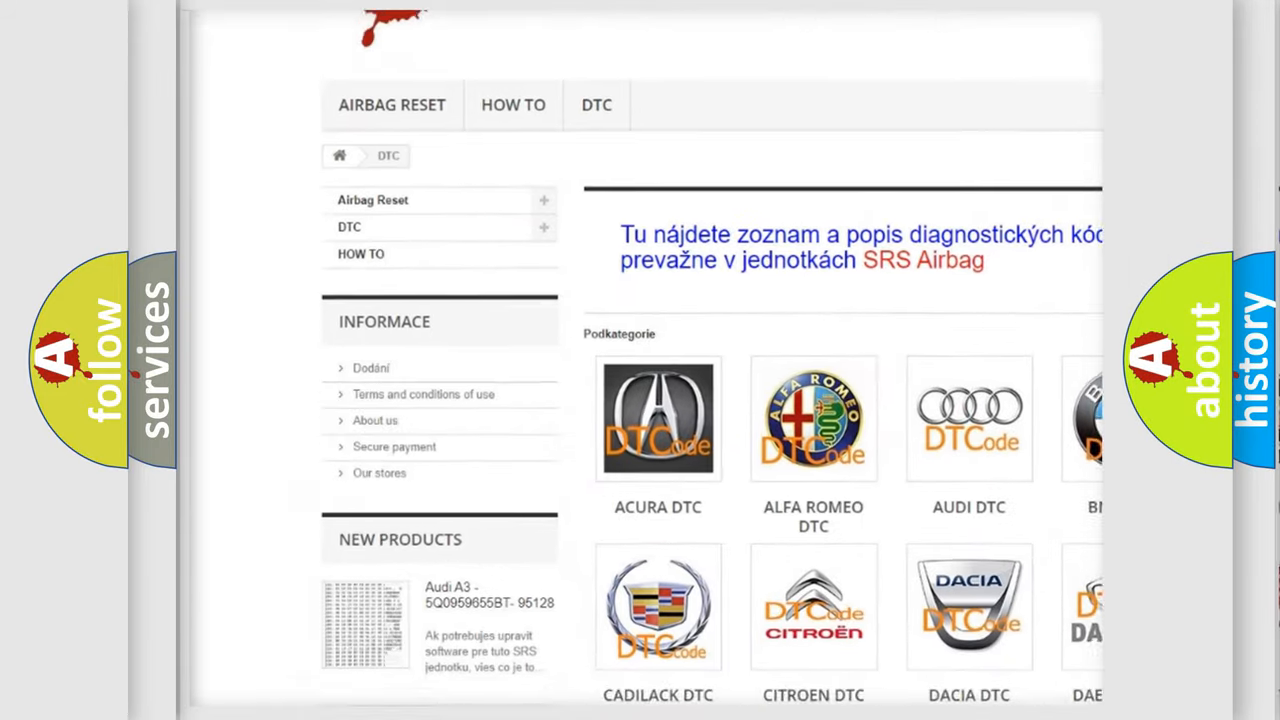
pyautogui.scroll(-3)
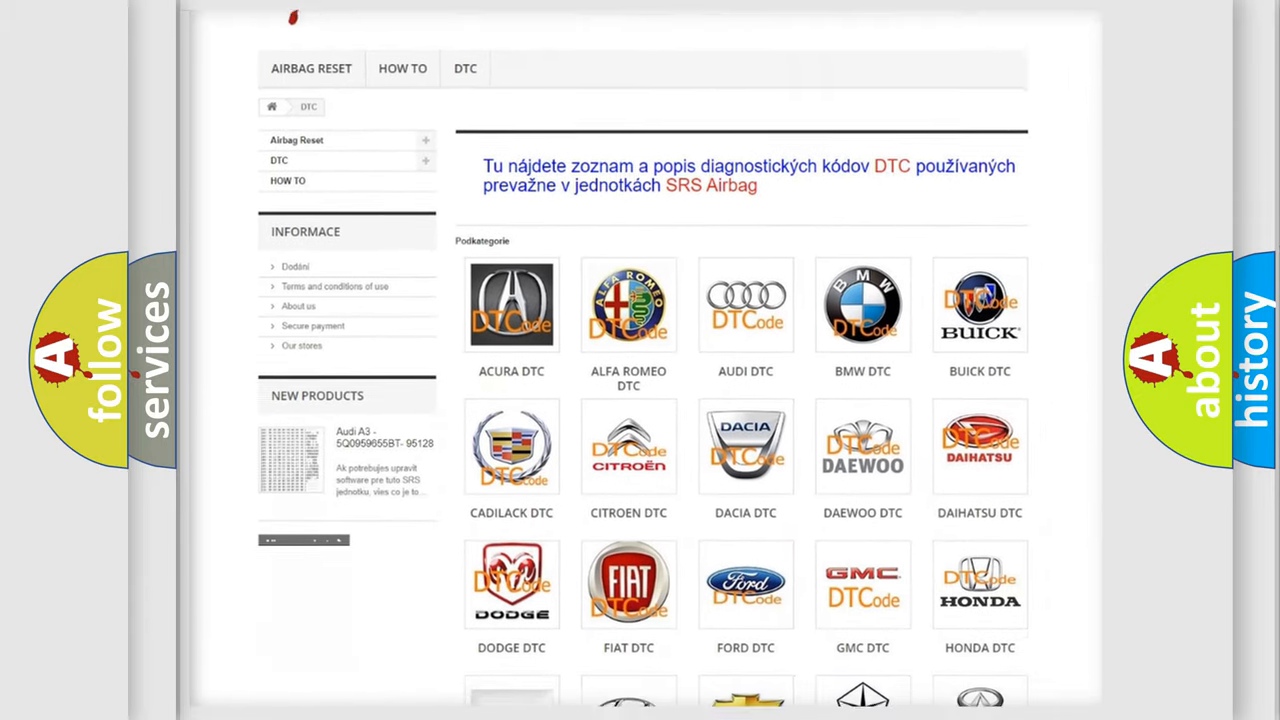
pyautogui.scroll(-3)
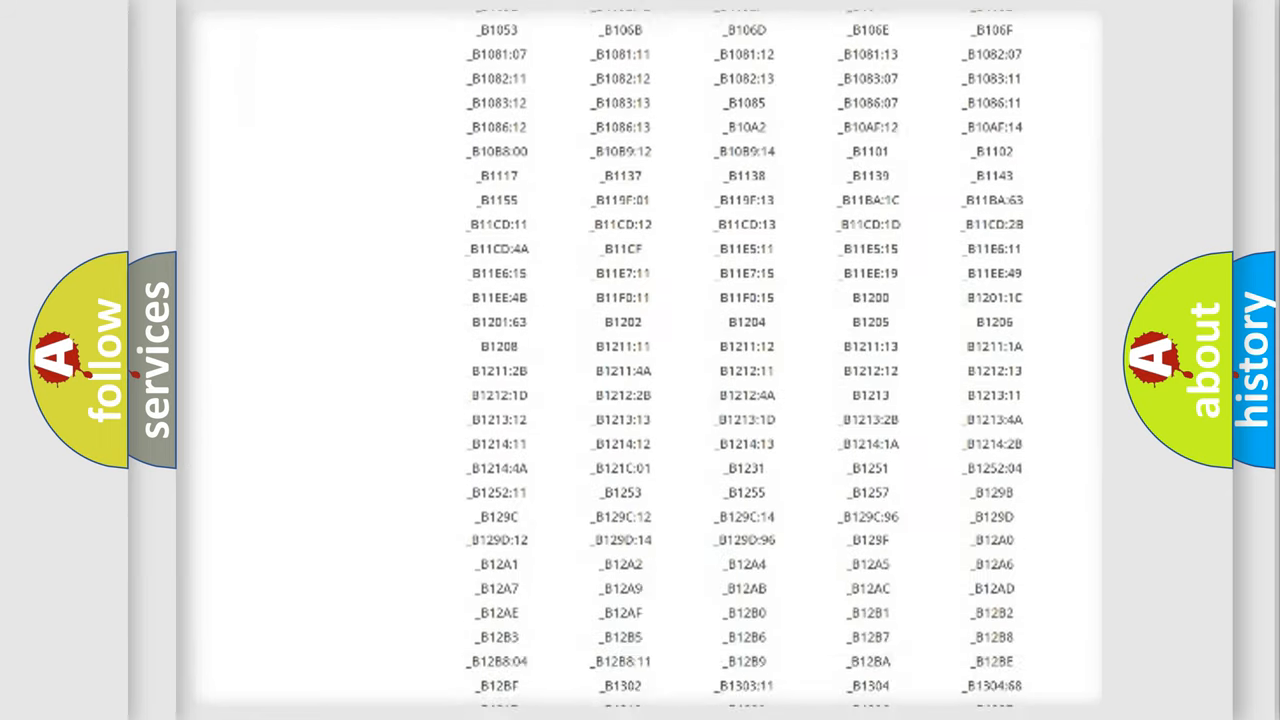
pyautogui.scroll(-3)
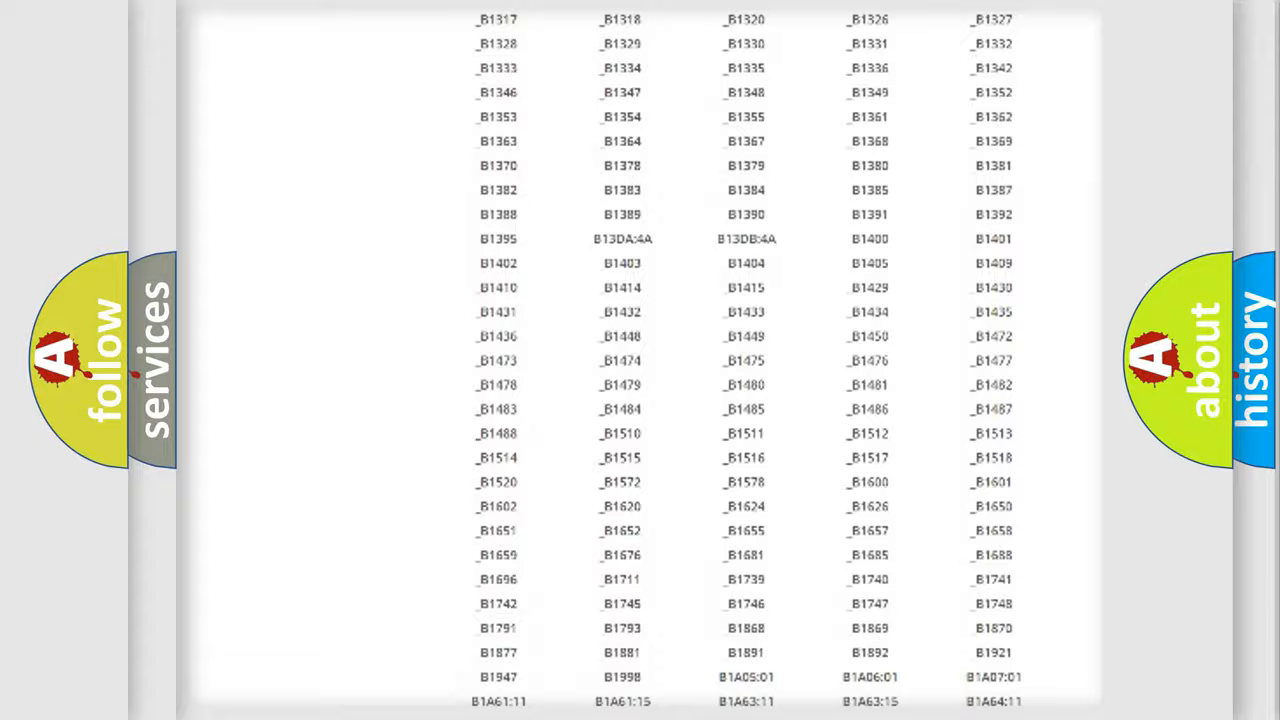